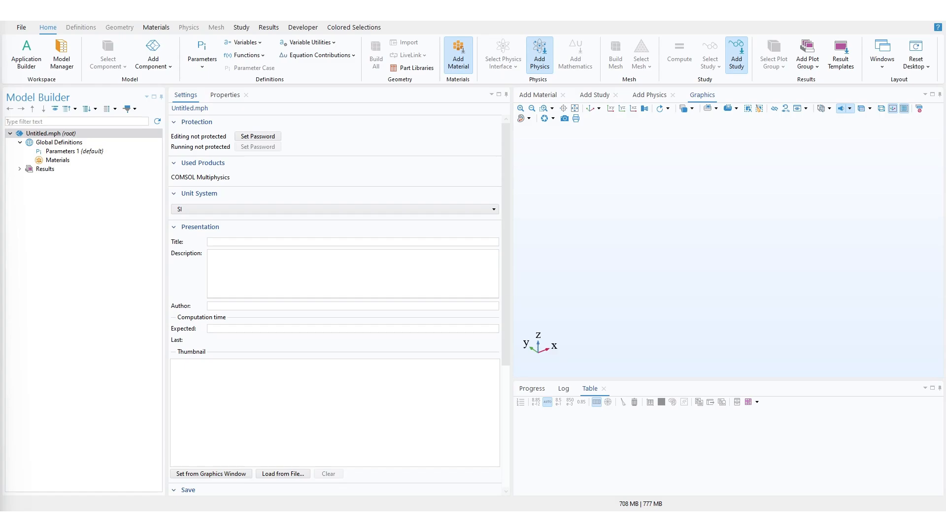
# Add a 3D component, creating Component 1 with Geometry 1.
pyautogui.click(352, 242)
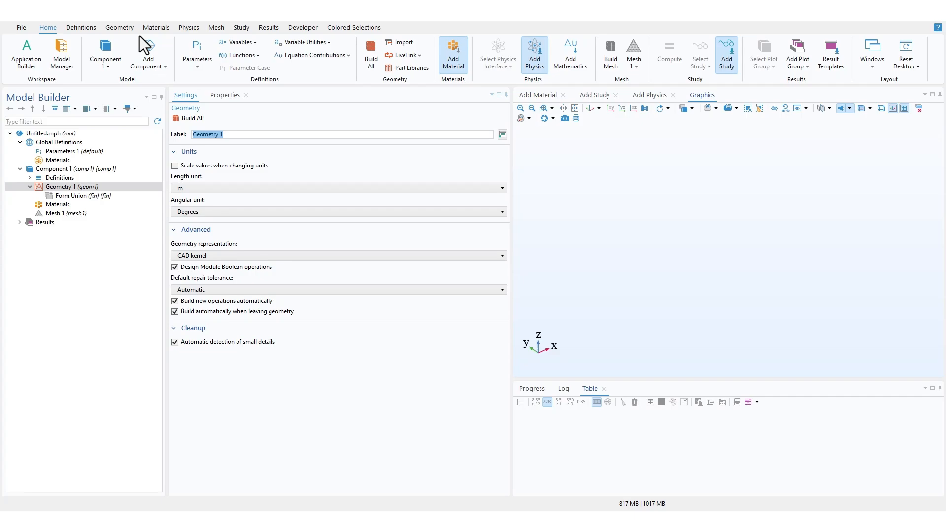
# Add a sphere, then a 30 cm block positioned by its center.
pyautogui.click(118, 27)
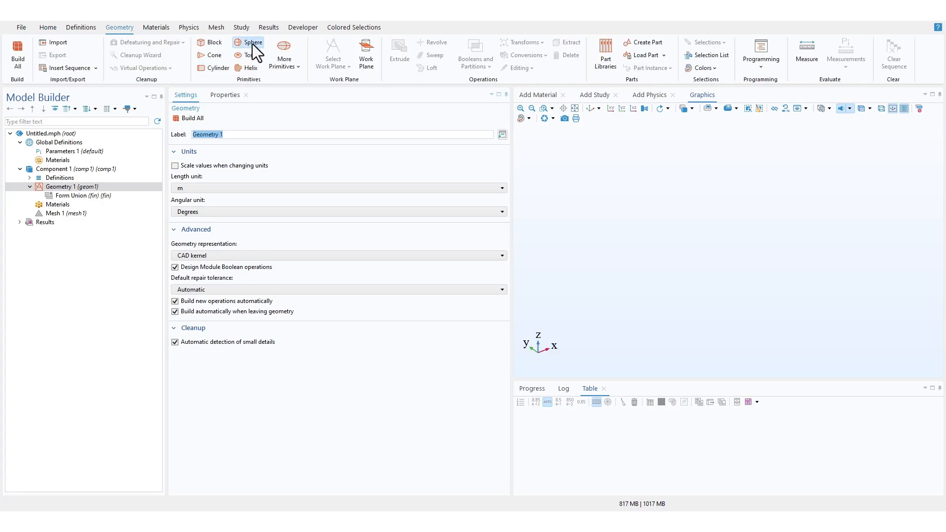
pyautogui.click(247, 45)
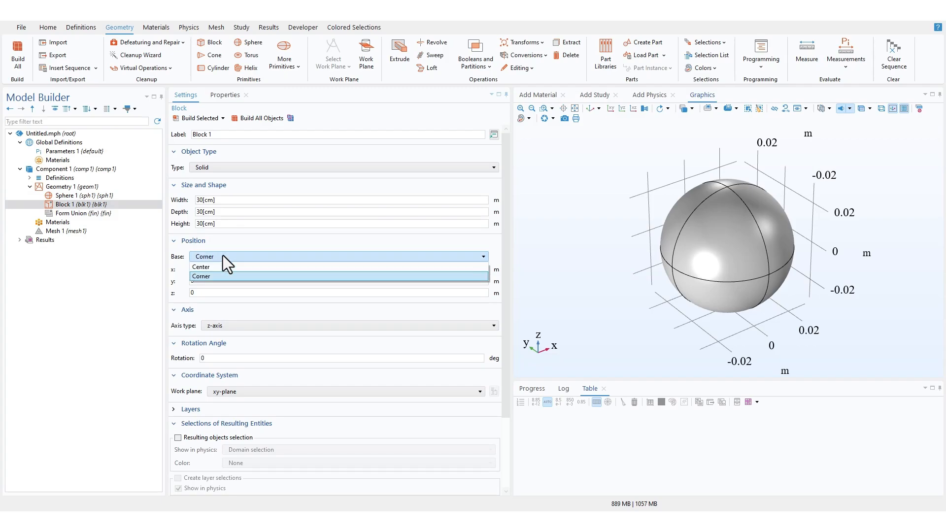
pyautogui.click(201, 267)
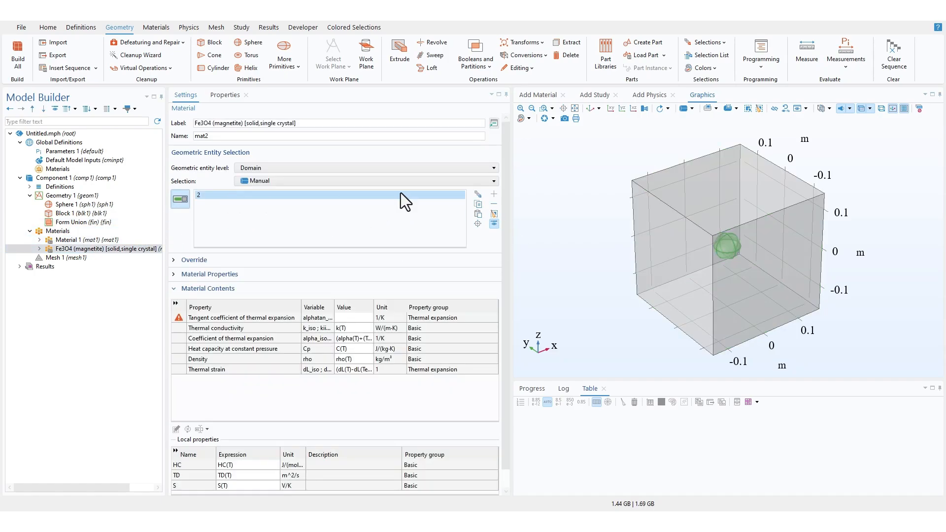
# Add the block material and Fe3O4 magnetite assigned to domain 2.
pyautogui.click(84, 258)
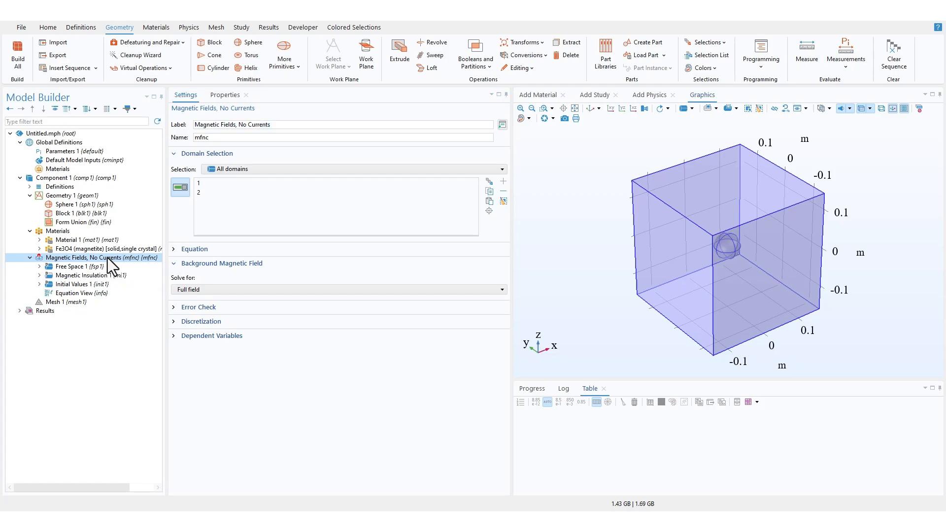
# Add a Magnet on domain 2 with magnetization direction (1, 0, 0).
pyautogui.rightClick(84, 258)
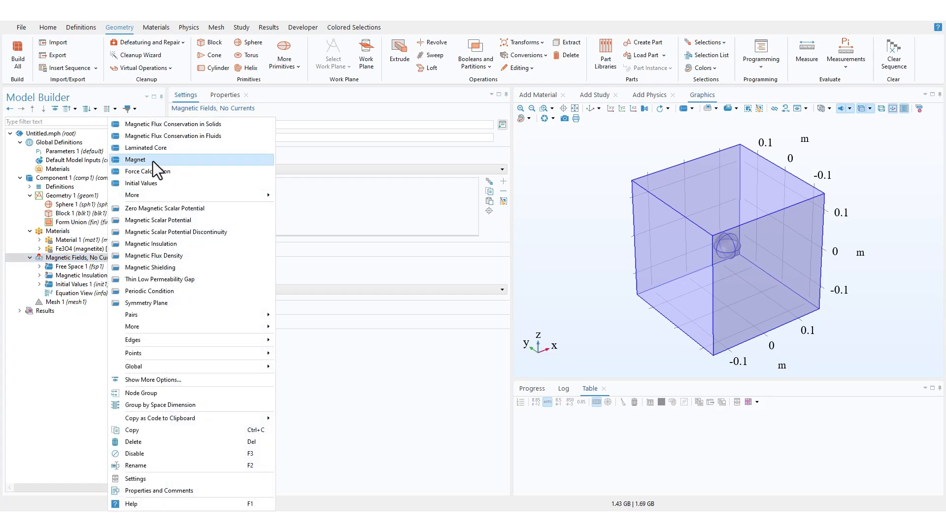
pyautogui.click(135, 159)
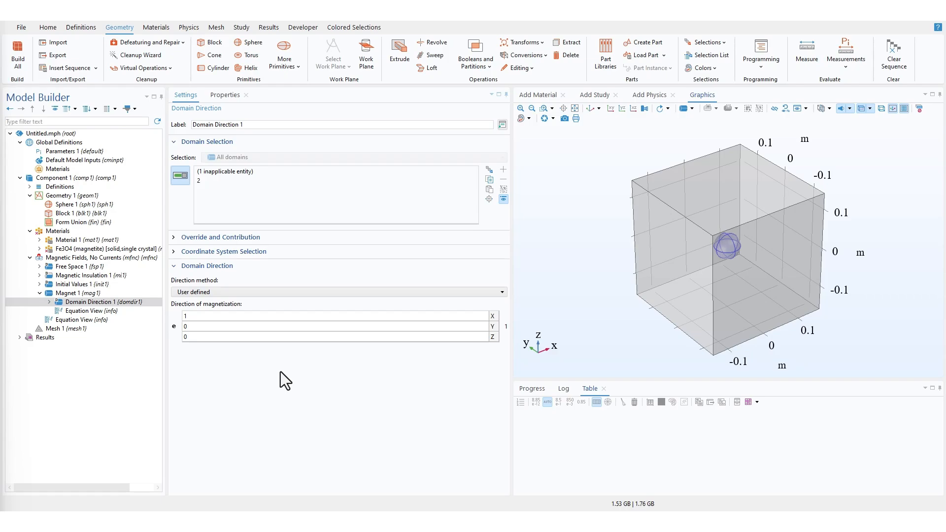
pyautogui.click(109, 248)
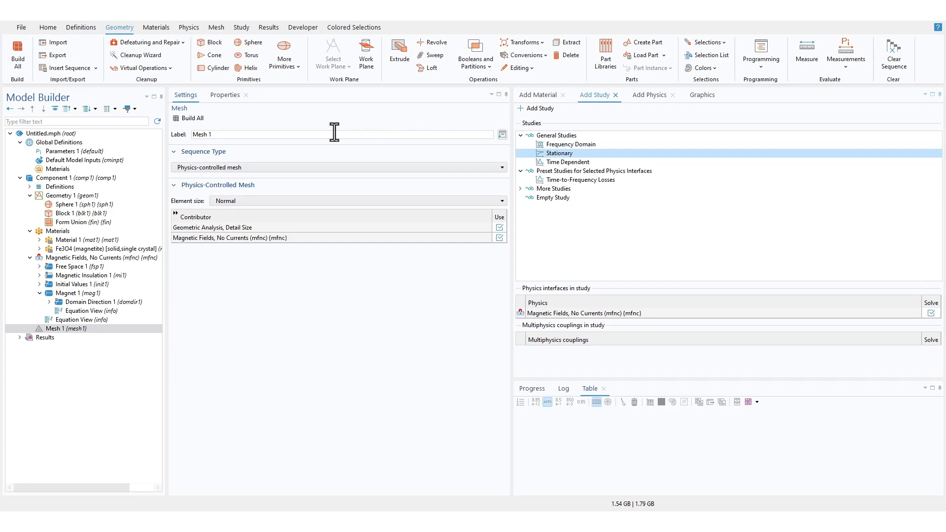
# Add a Stationary study from the Add Study window.
pyautogui.doubleClick(559, 152)
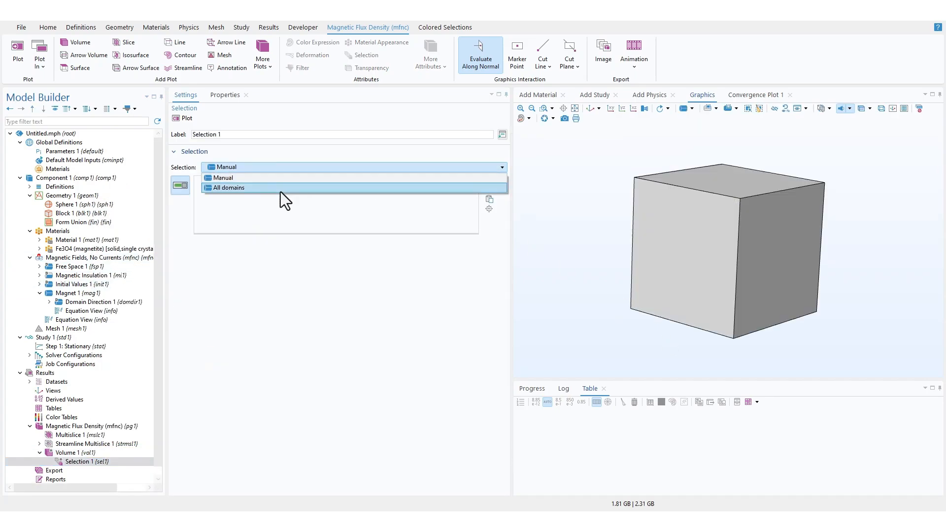
# Compute, then manually restrict the flux density volume plot to domain 2.
pyautogui.click(222, 177)
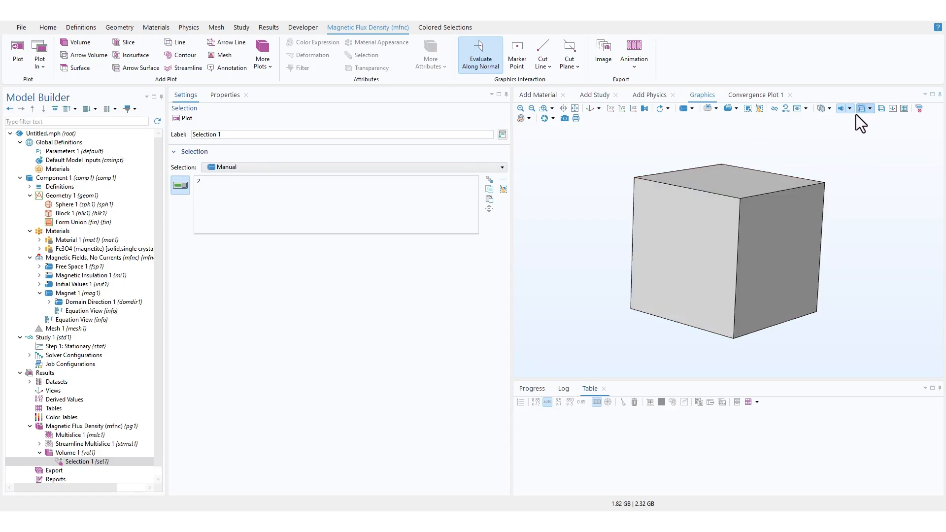